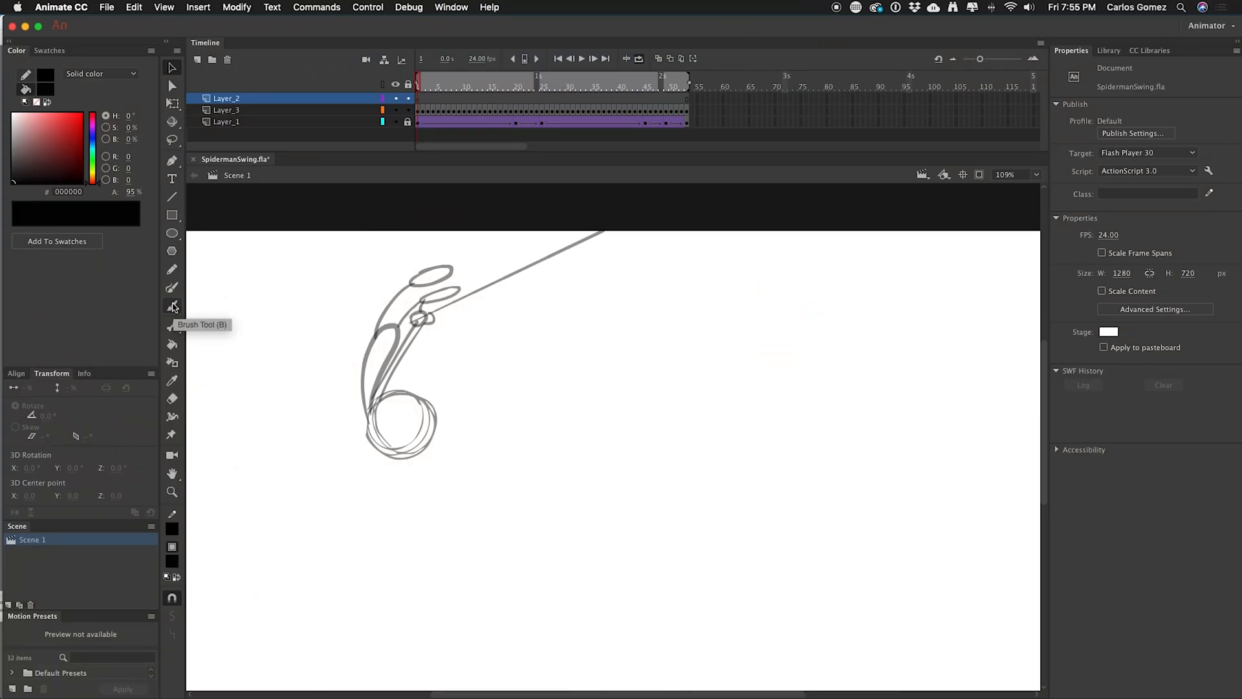
Brush a thick black wavy vertical stroke on Layer_2, left of the swing sketch.
{"action": "left_click", "coordinate": [172, 306]}
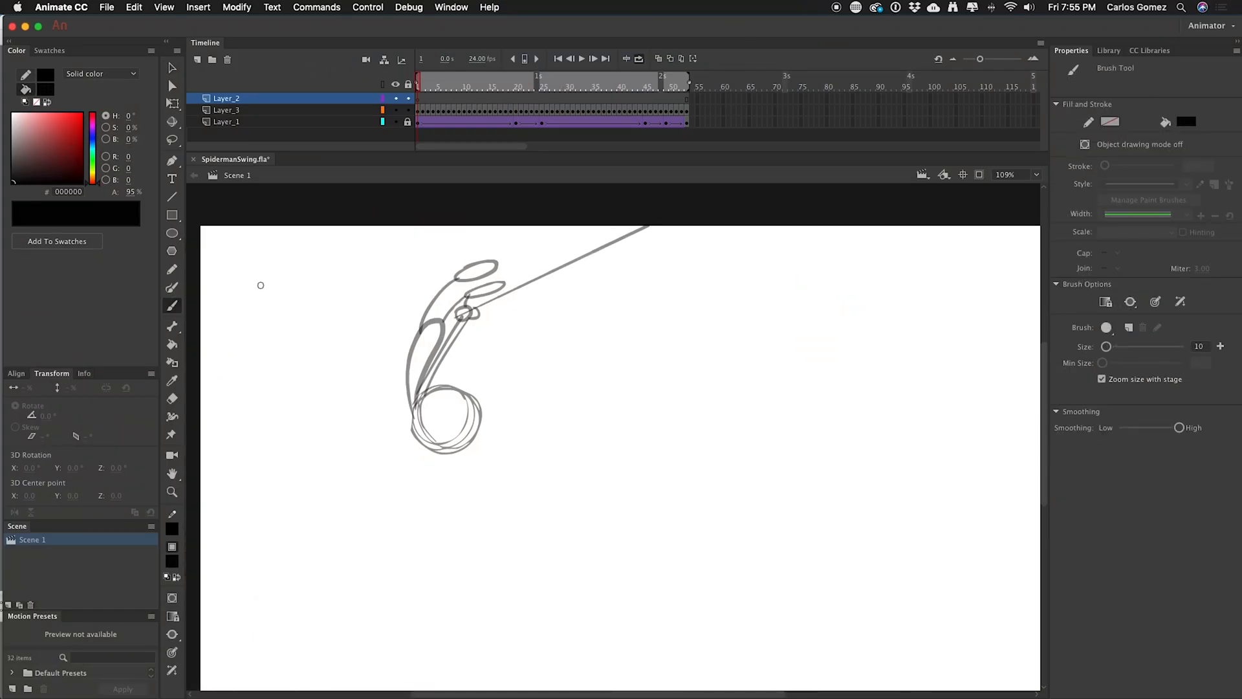
{"action": "left_click_drag", "start_coordinate": [258, 285], "coordinate": [276, 482]}
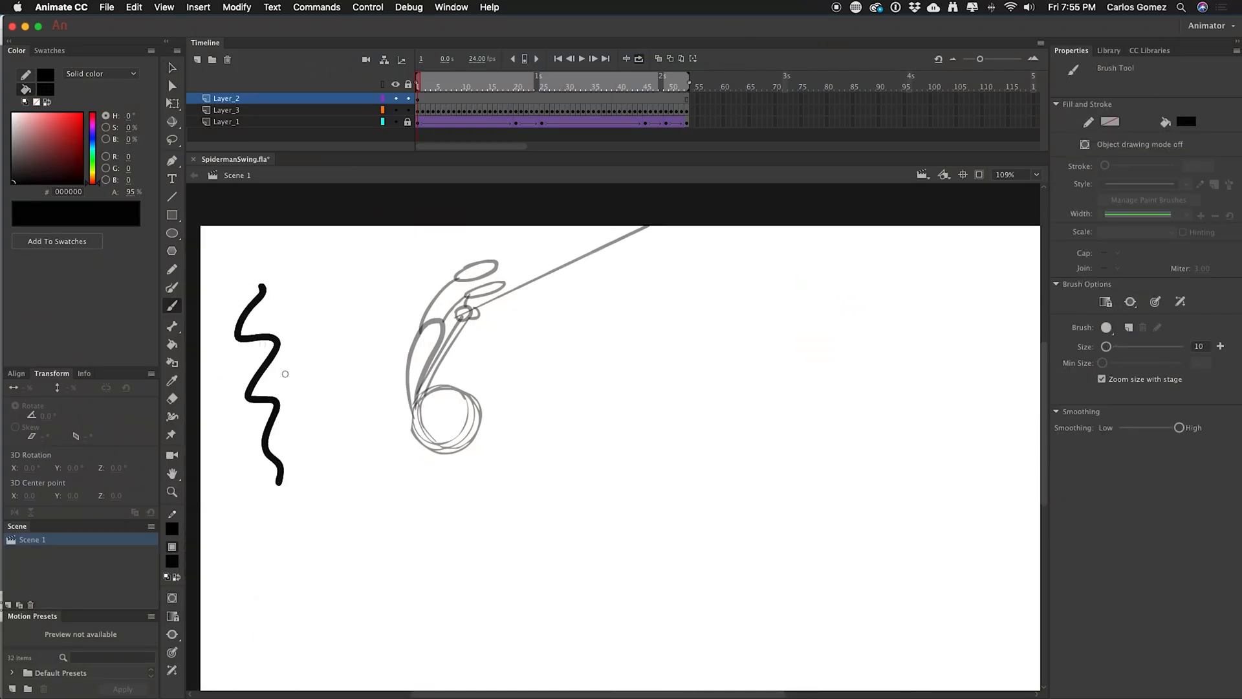